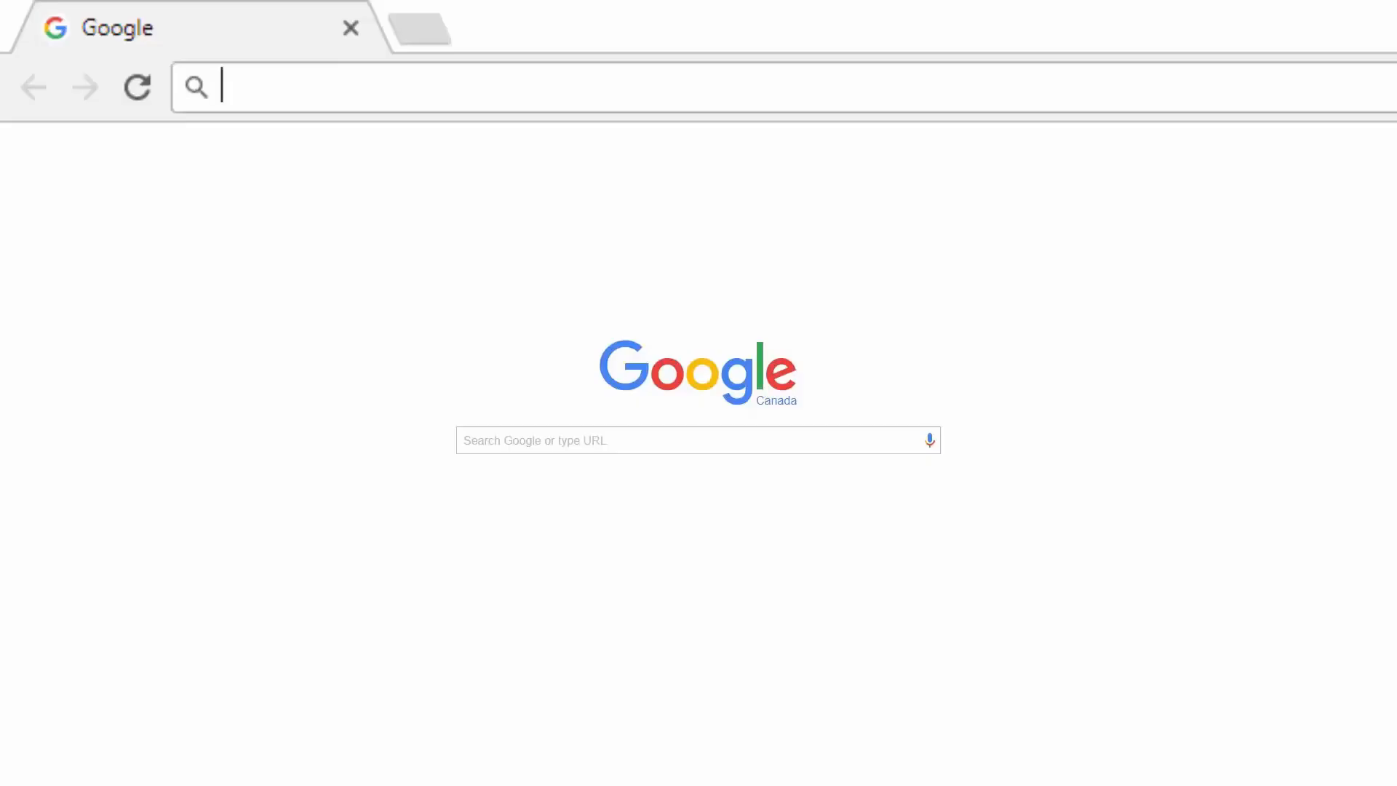
Step: Go to help.steampowered.com in Chrome
{"action": "type", "text": "help.steampowered.com/en/"}
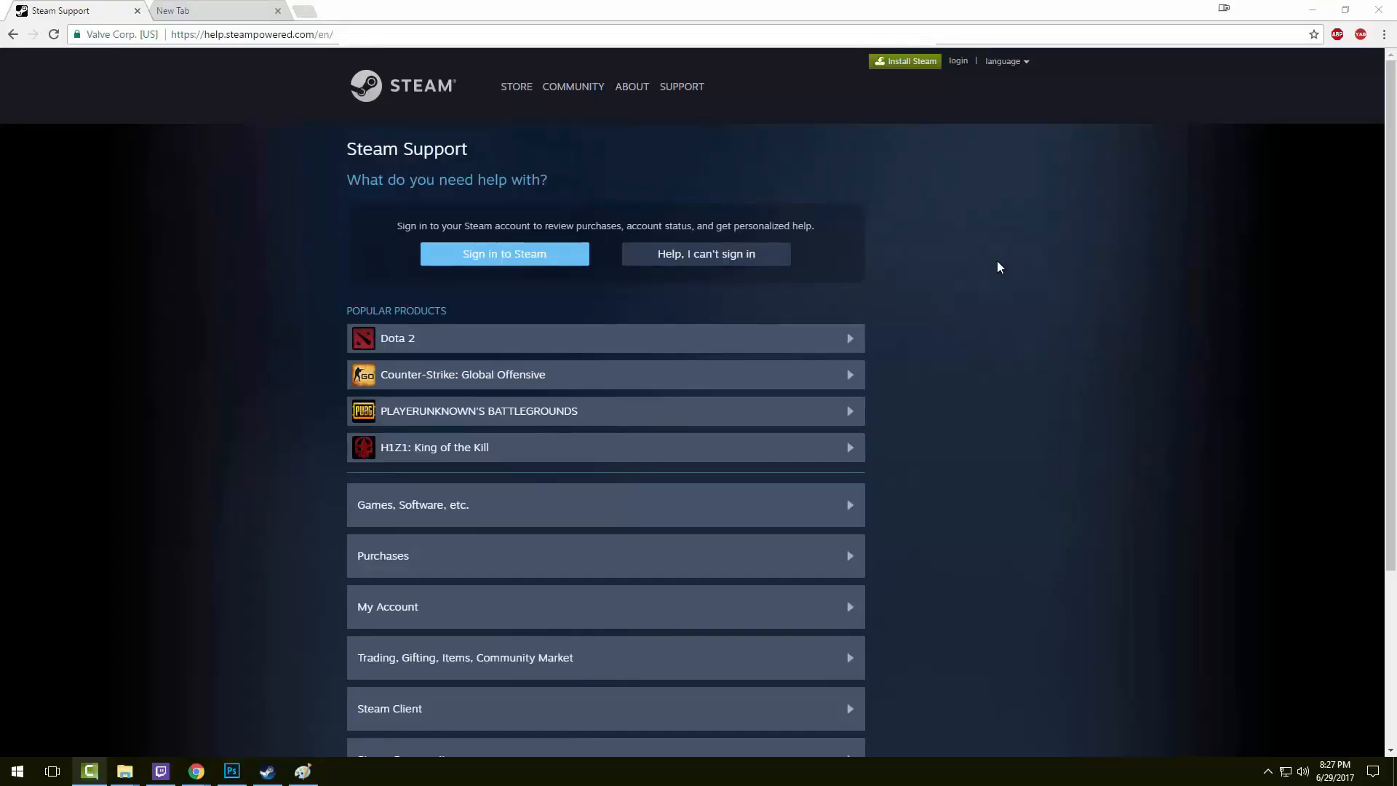
{"action": "mouse_move", "coordinate": [932, 263]}
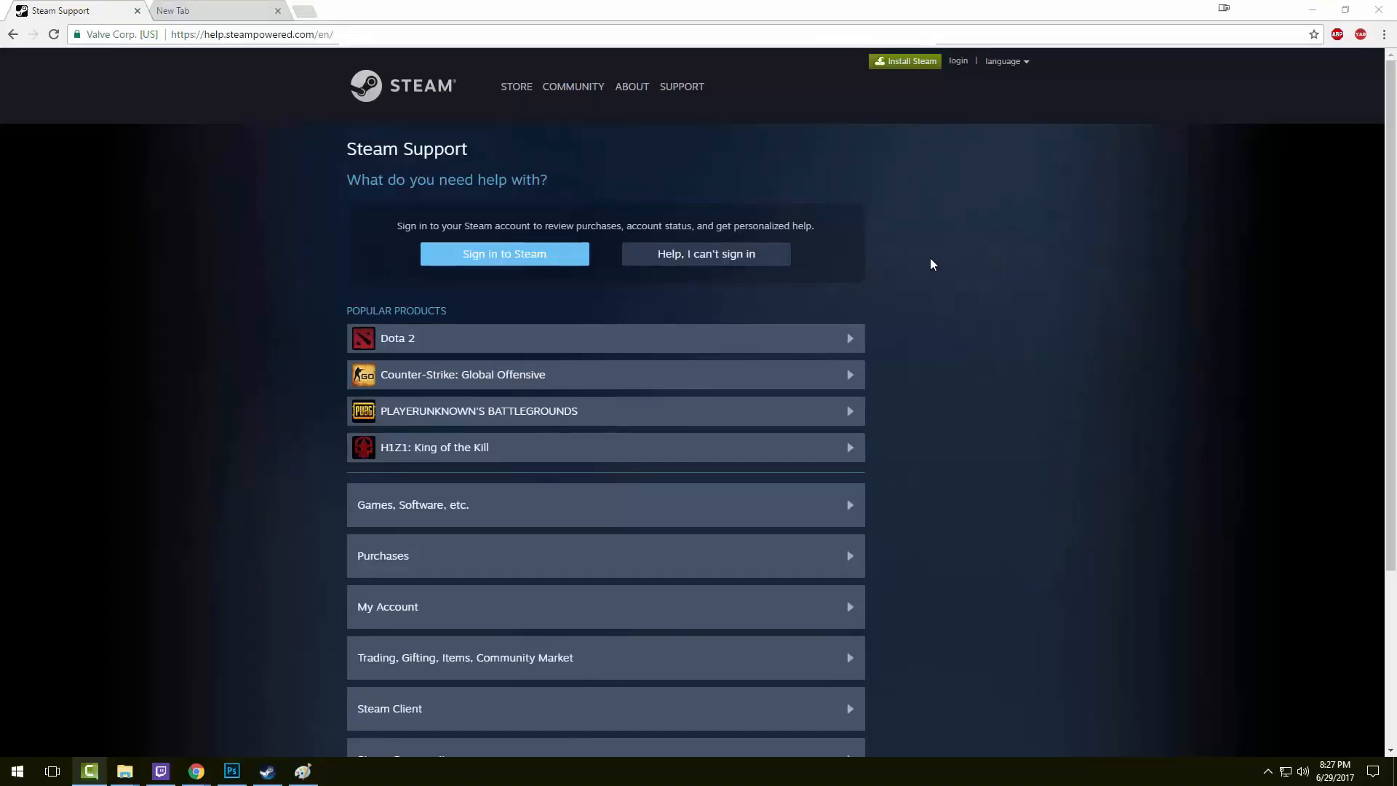
Step: Sign in to Steam with account name 'Account' and move to the password field
{"action": "left_click", "coordinate": [504, 253]}
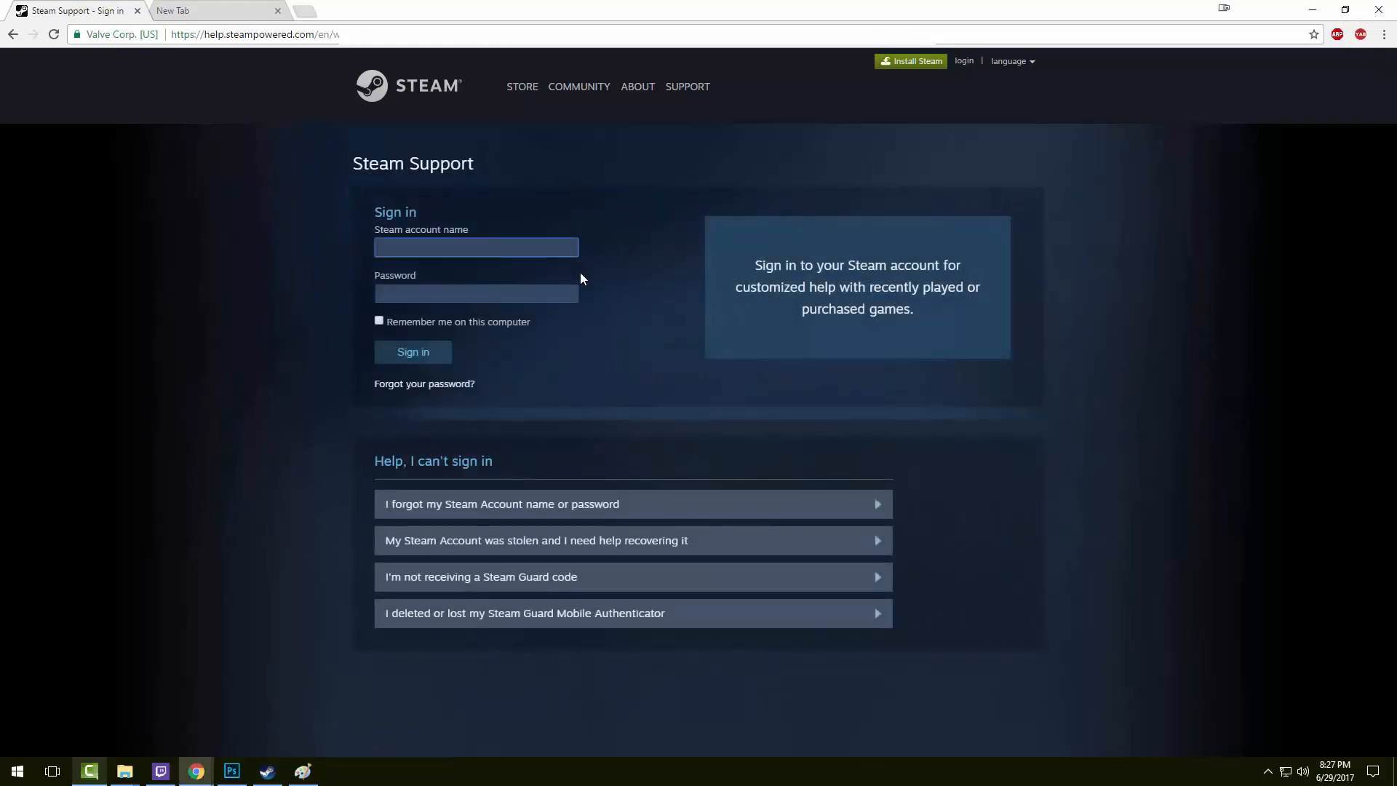
{"action": "type", "text": "Account"}
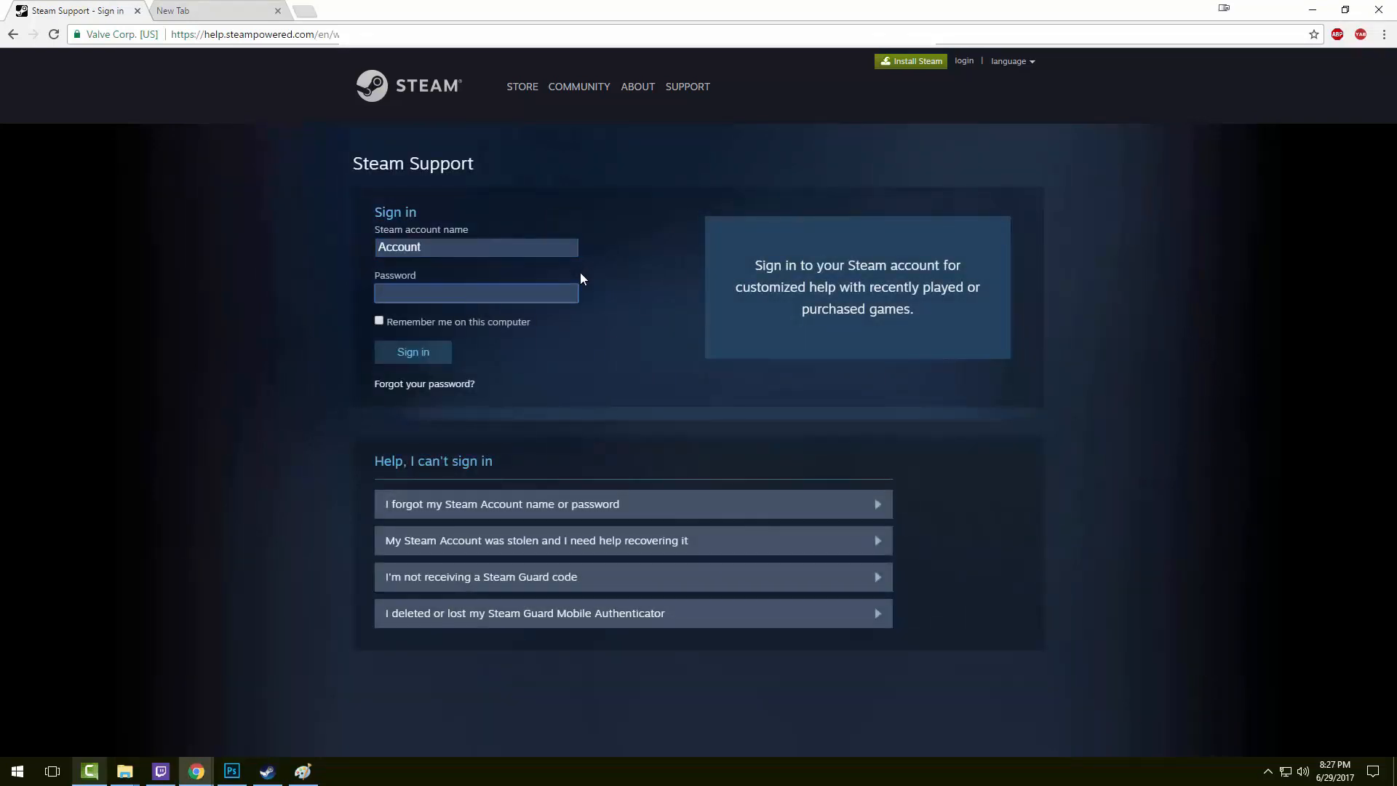
{"action": "left_click", "coordinate": [412, 351]}
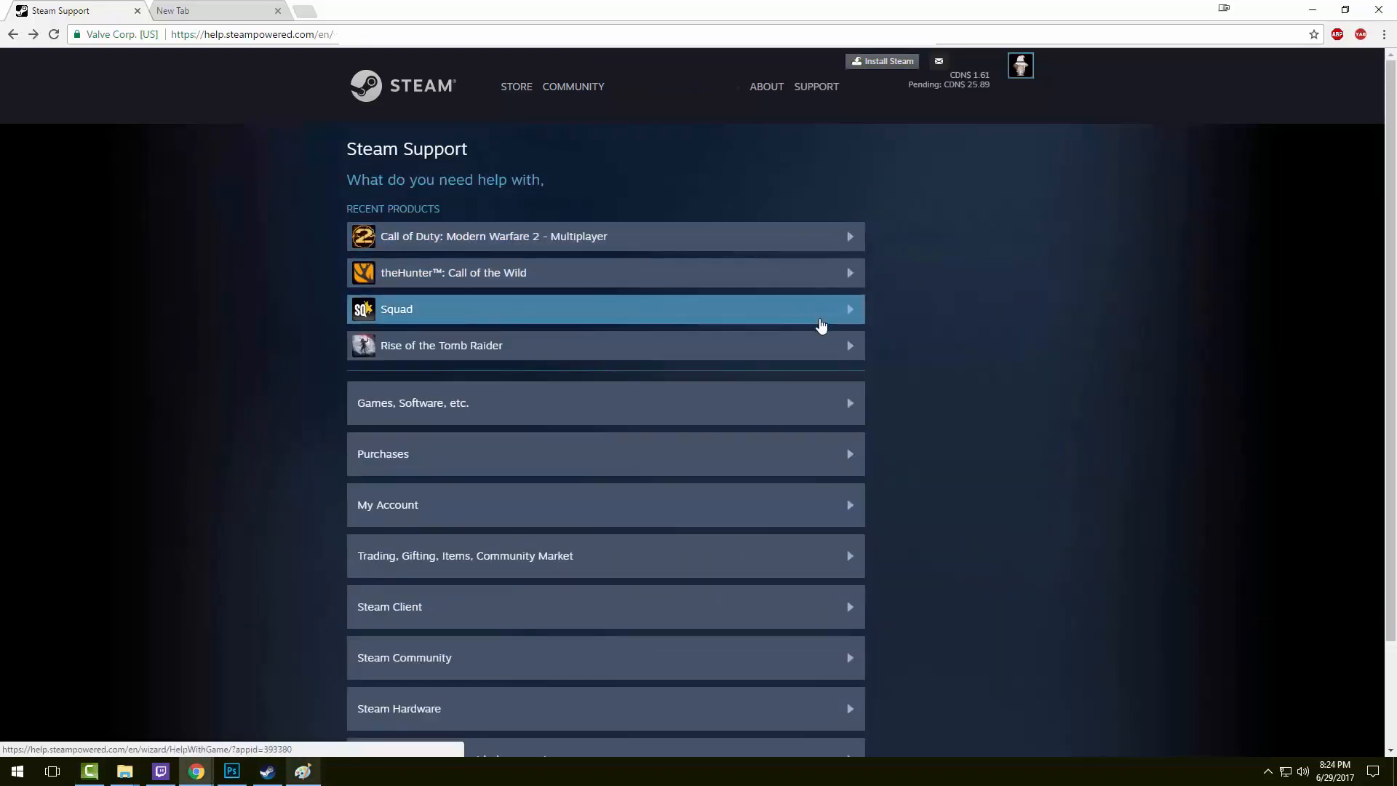
{"action": "mouse_move", "coordinate": [849, 245]}
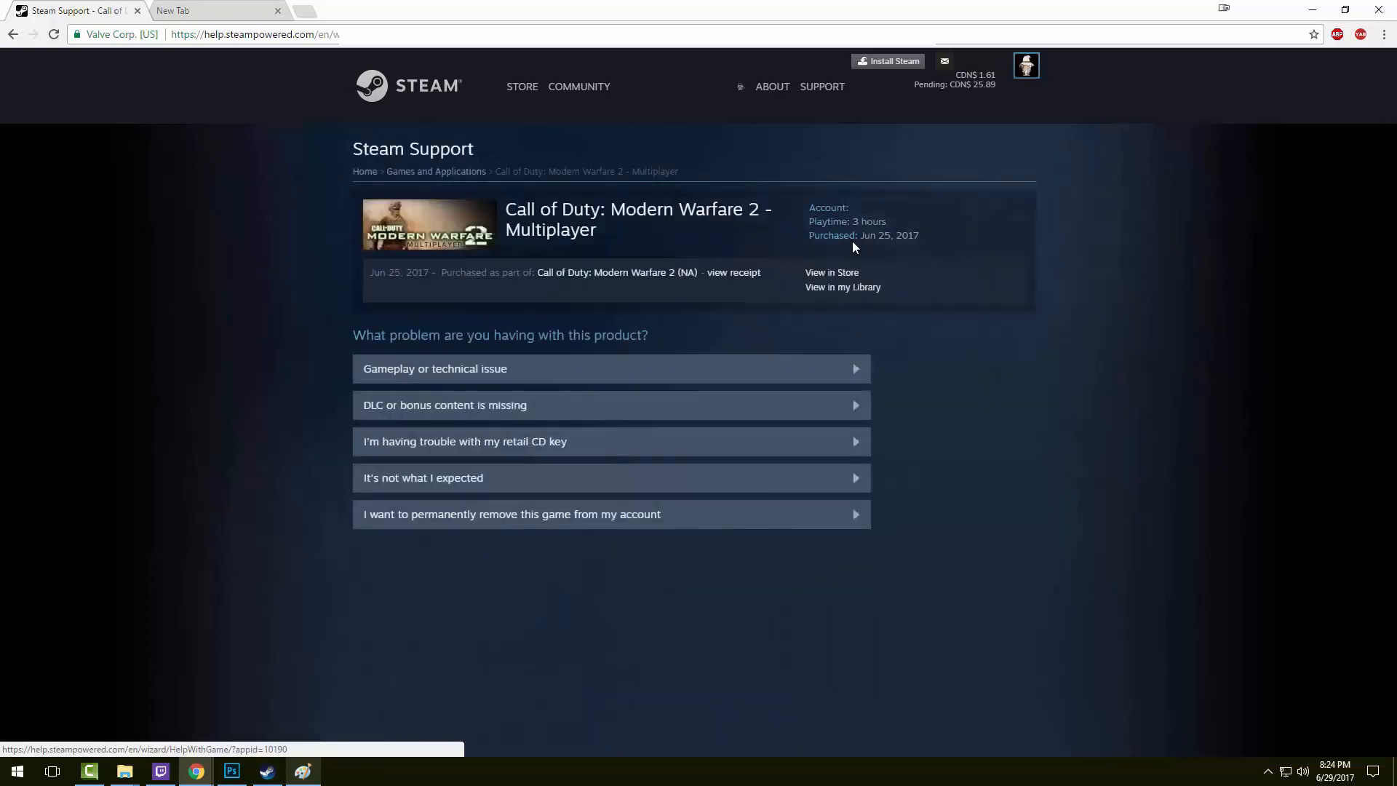
{"action": "mouse_move", "coordinate": [947, 243]}
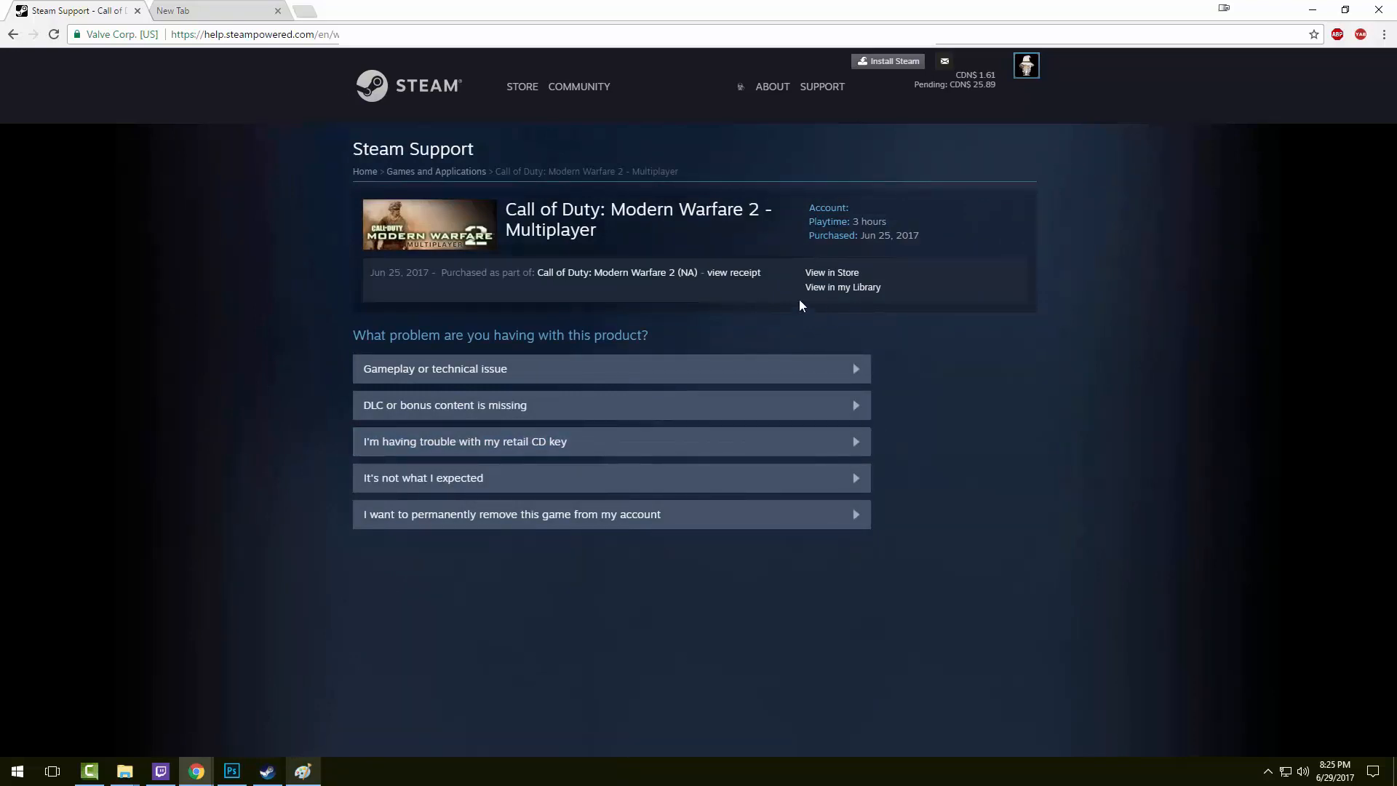
Step: View the Modern Warfare 2 (NA) receipt and choose 'I would like a refund'
{"action": "left_click", "coordinate": [734, 275]}
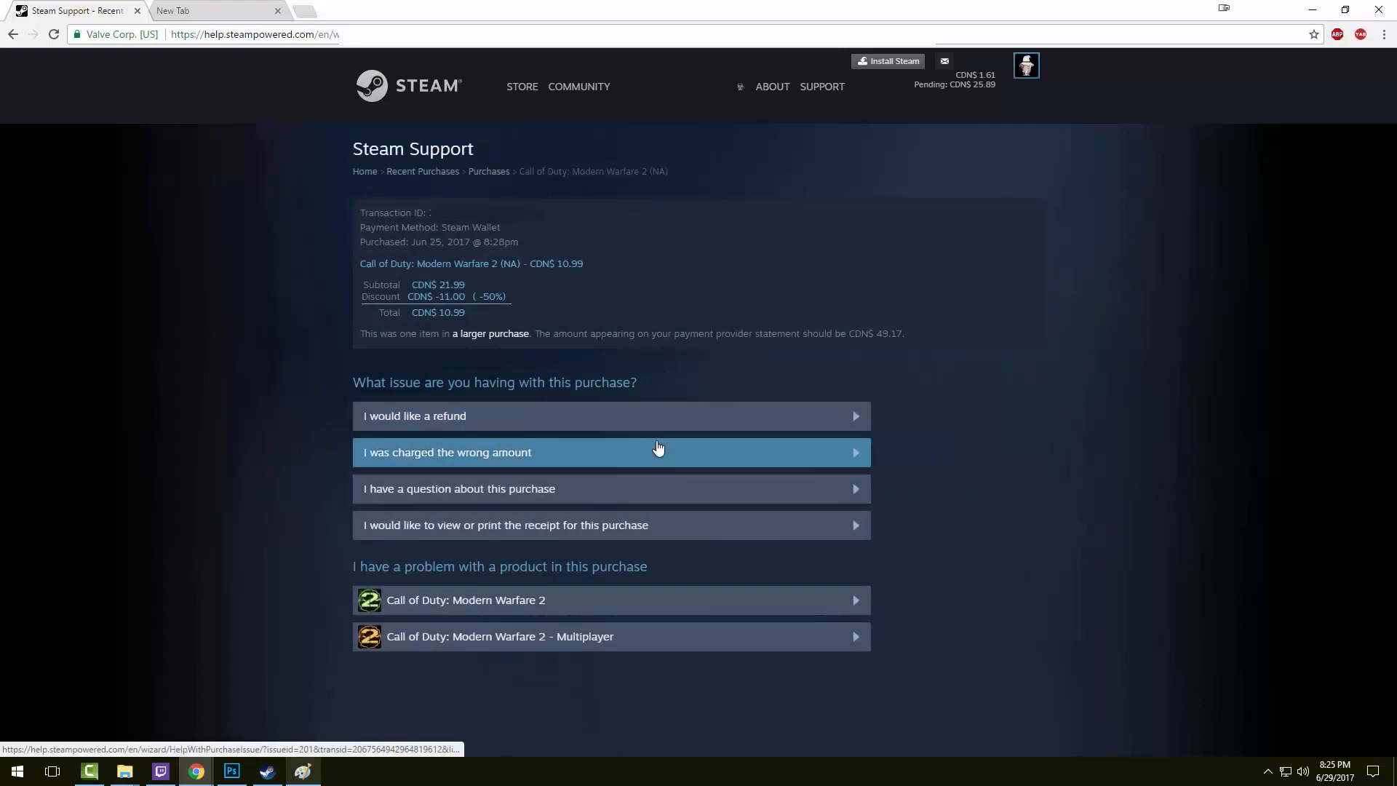
{"action": "mouse_move", "coordinate": [654, 488]}
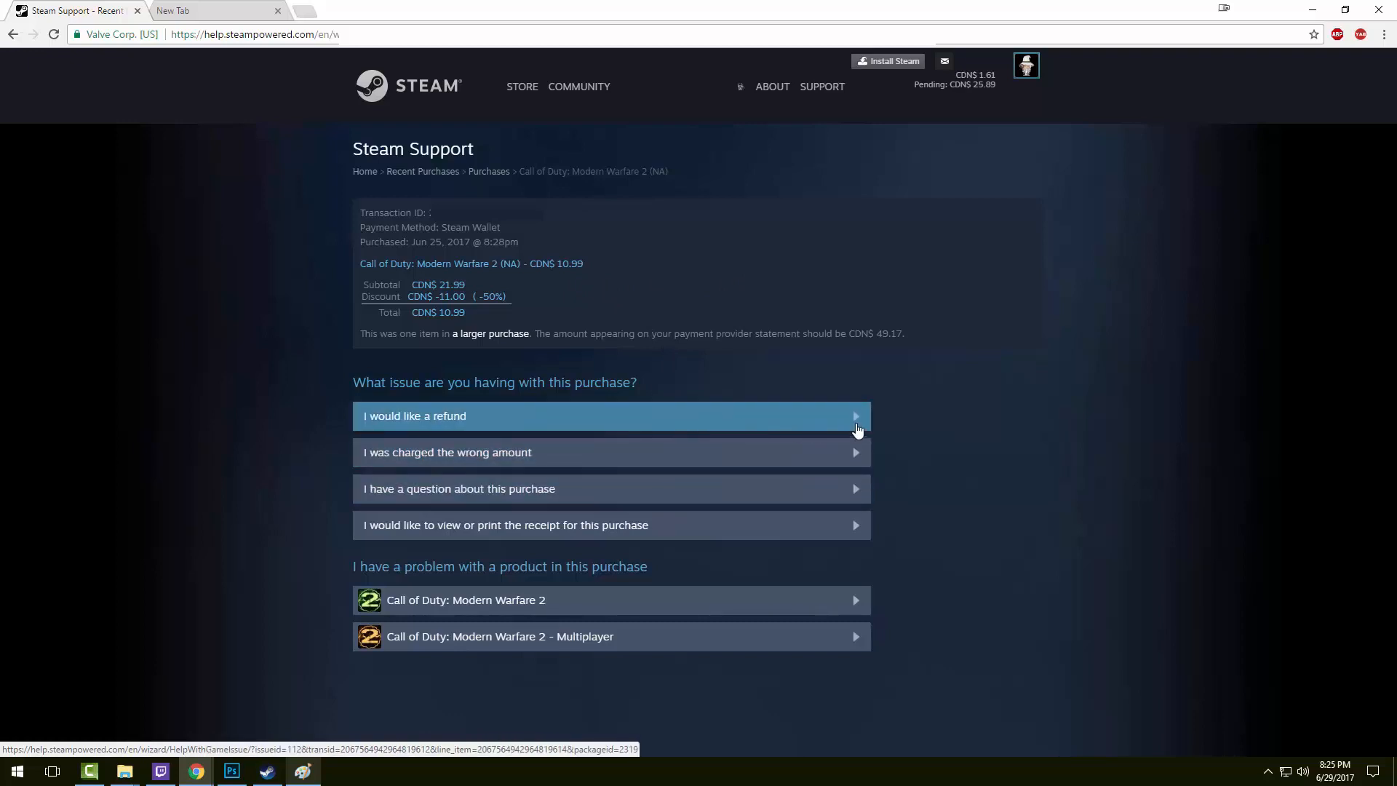
{"action": "left_click", "coordinate": [610, 415]}
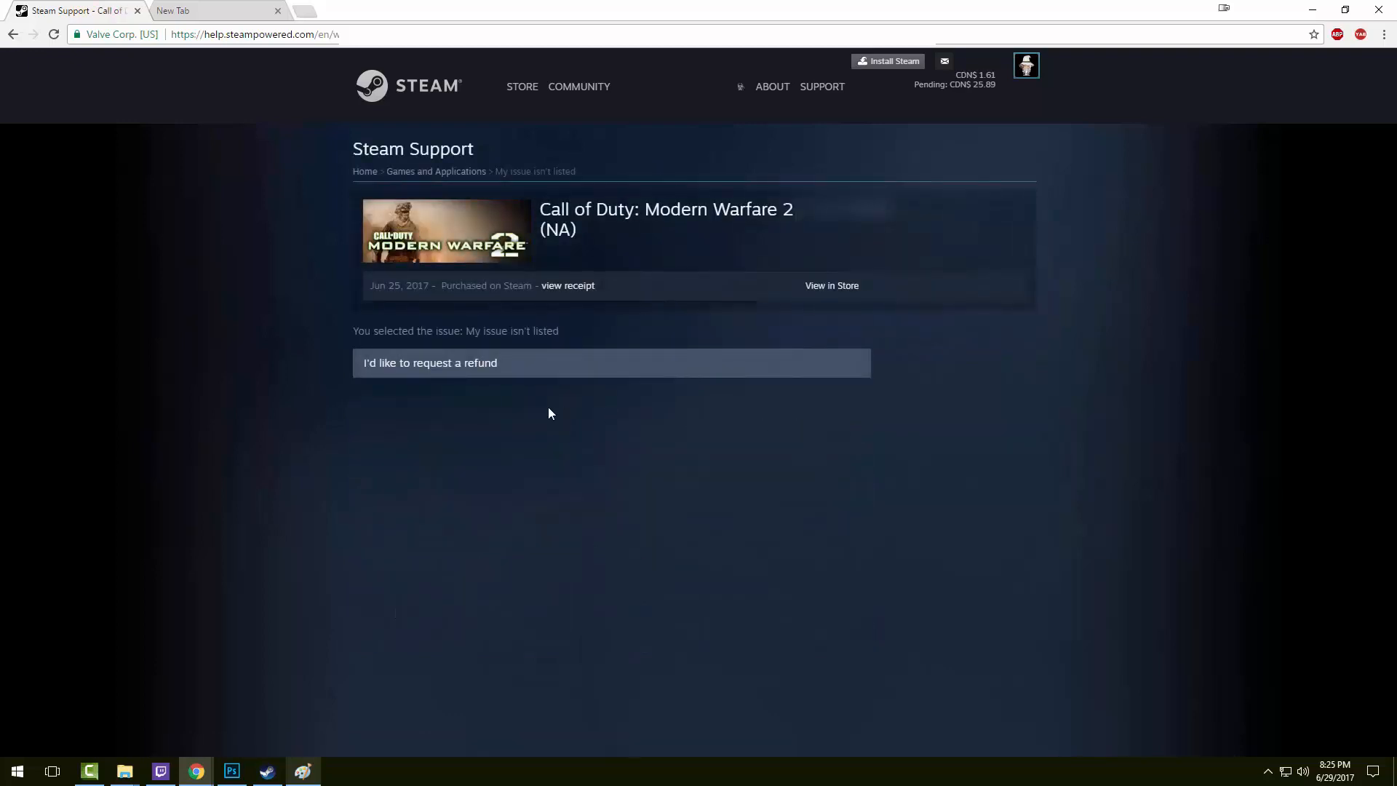
Step: Start the refund request to Steam Wallet (CDN$ 10.99), keeping reason 'My issue isn't listed'
{"action": "left_click", "coordinate": [430, 362]}
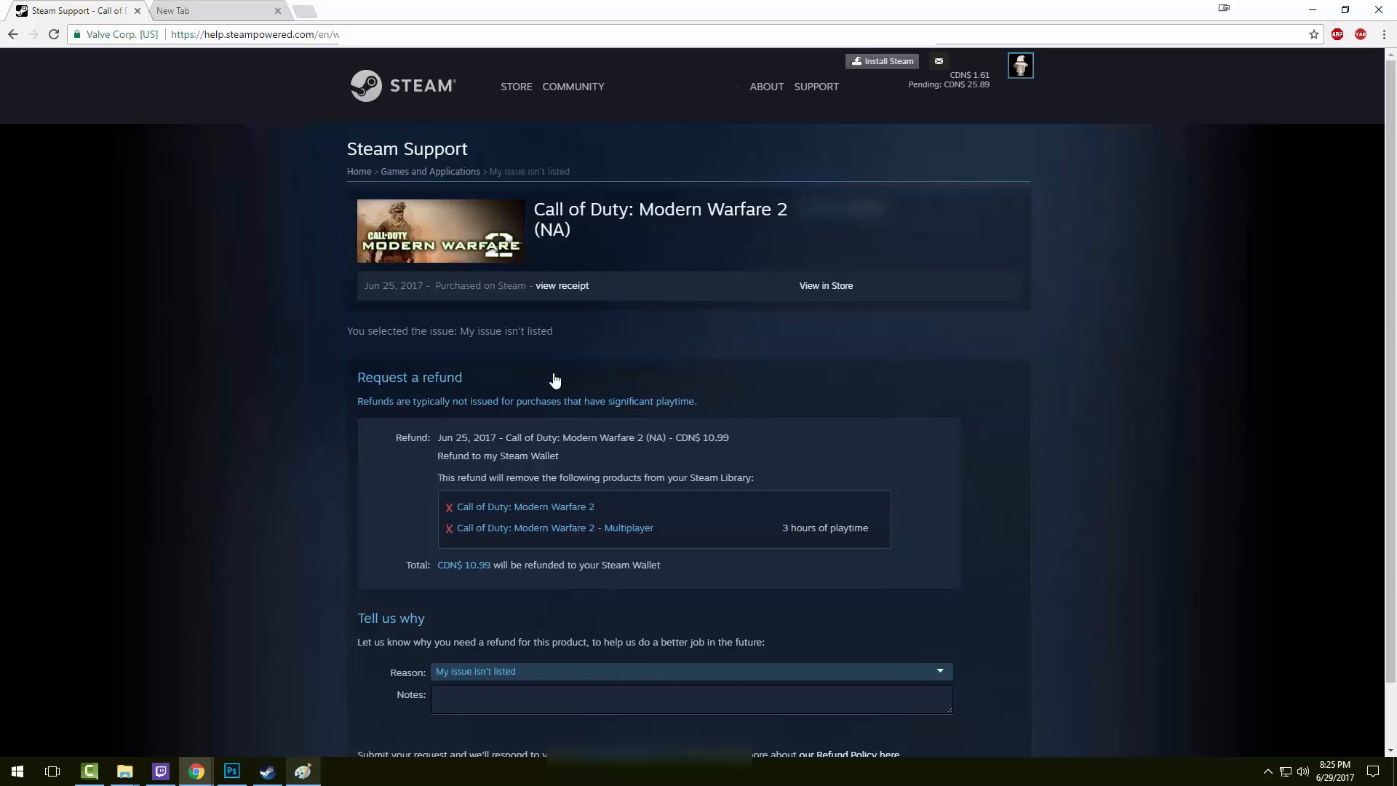
{"action": "scroll", "scroll_direction": "down", "scroll_amount": 3}
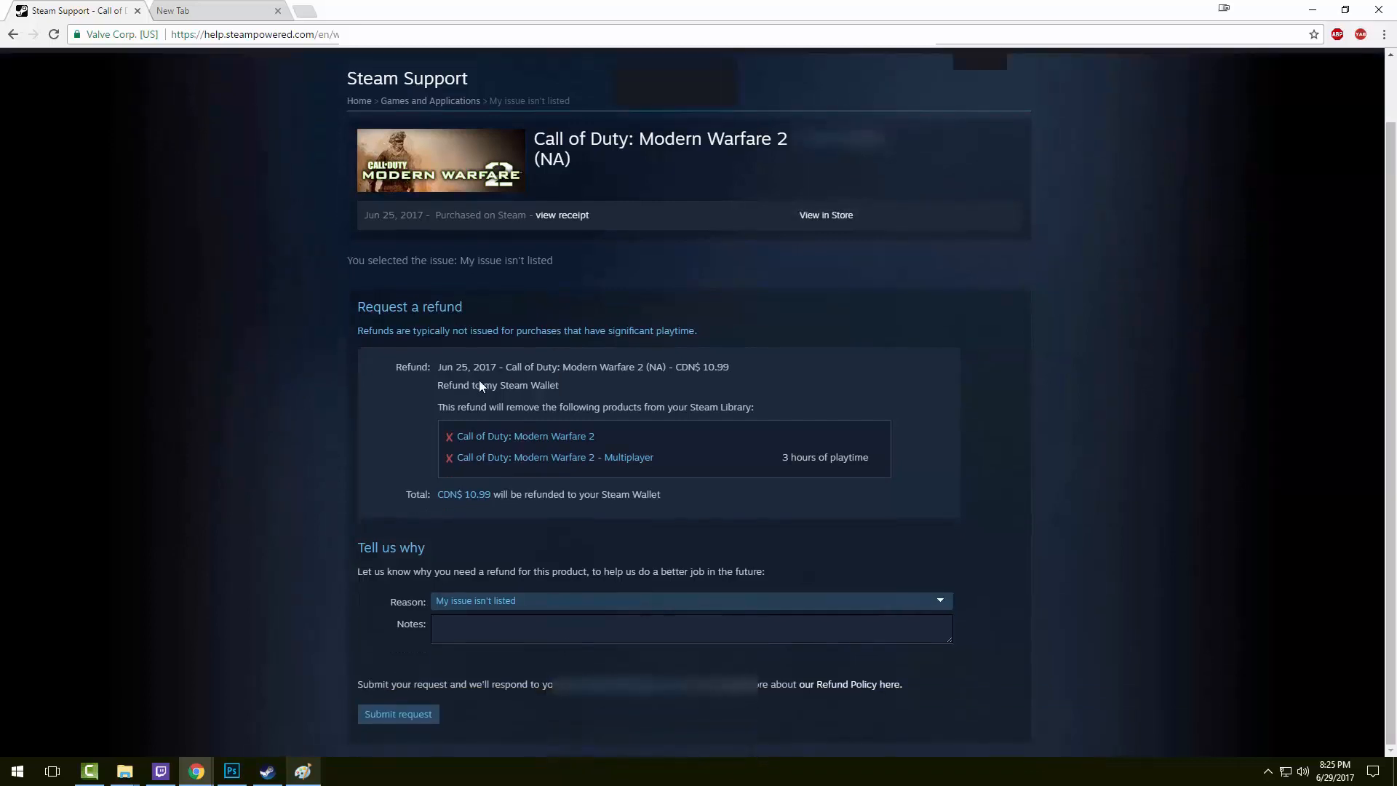
{"action": "mouse_move", "coordinate": [592, 399]}
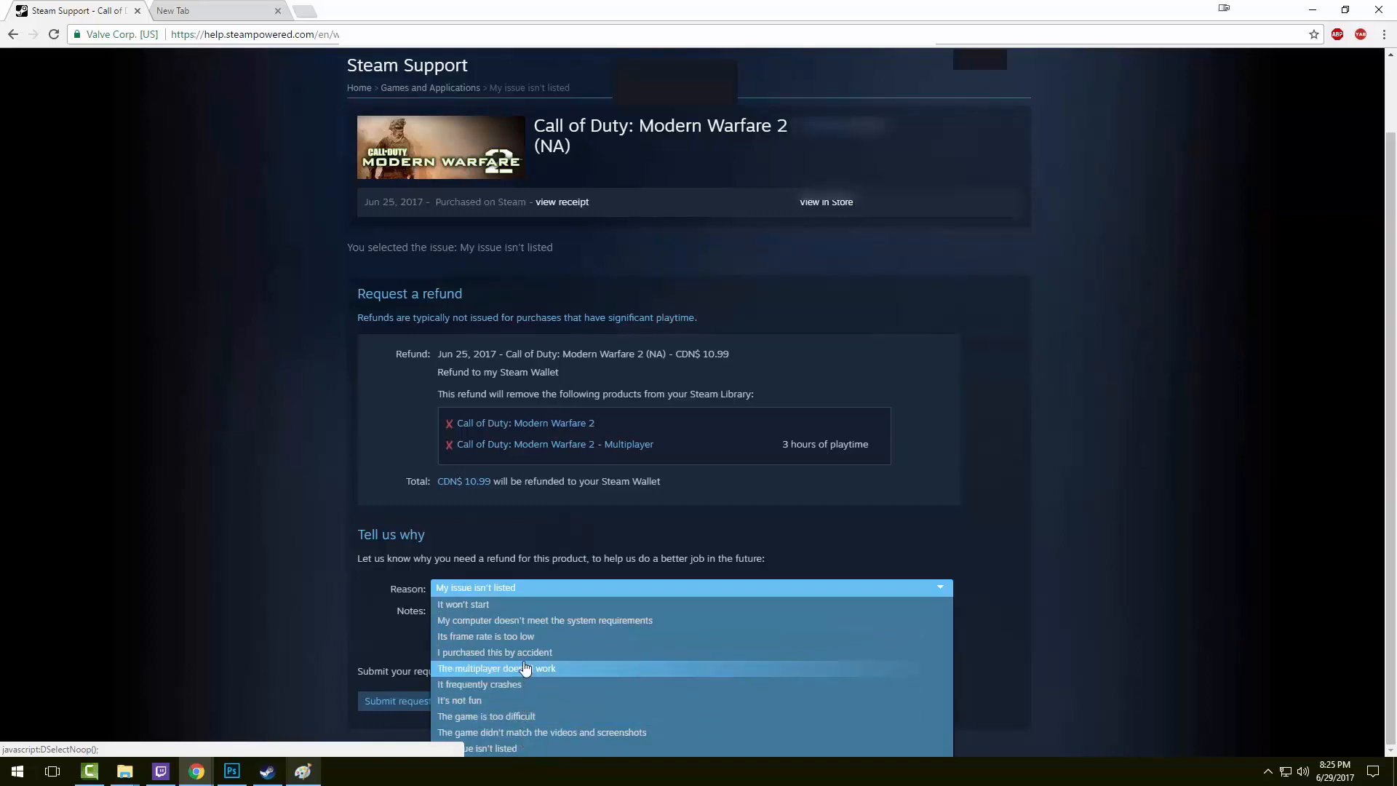
{"action": "left_click", "coordinate": [475, 587]}
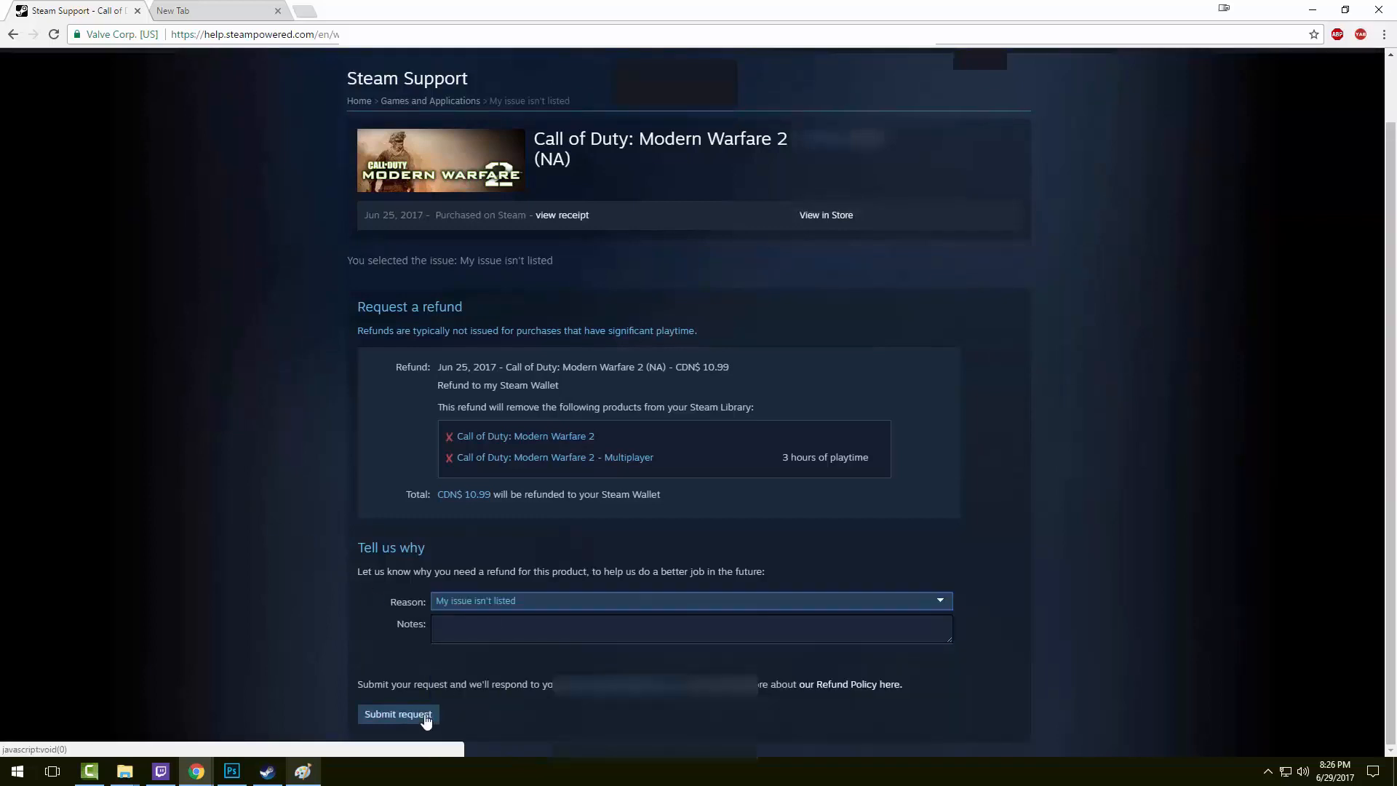